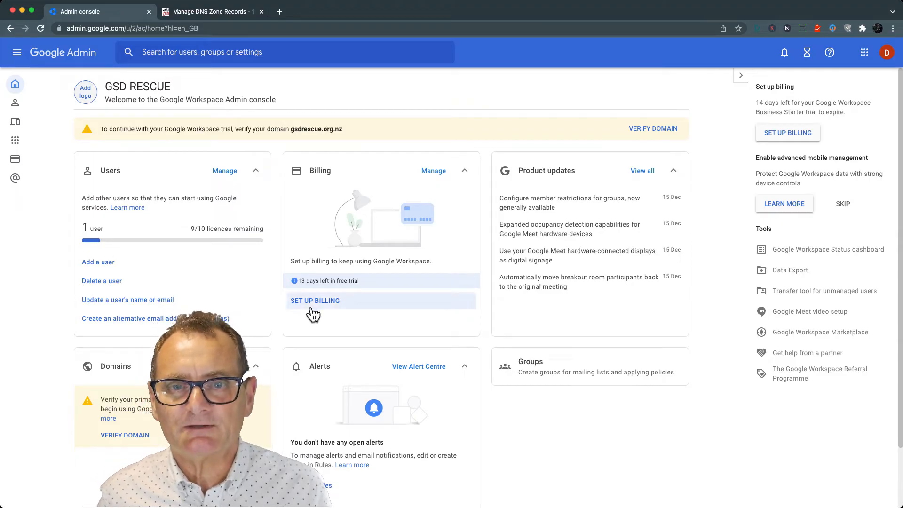
- Begin billing setup for the Business Starter trial from the Billing card
{"action": "left_click", "coordinate": [315, 300]}
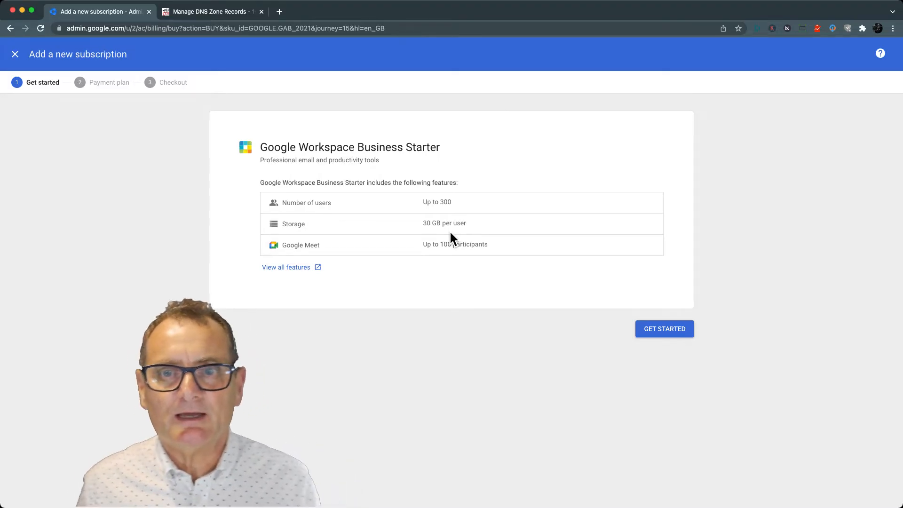
{"action": "mouse_move", "coordinate": [443, 288]}
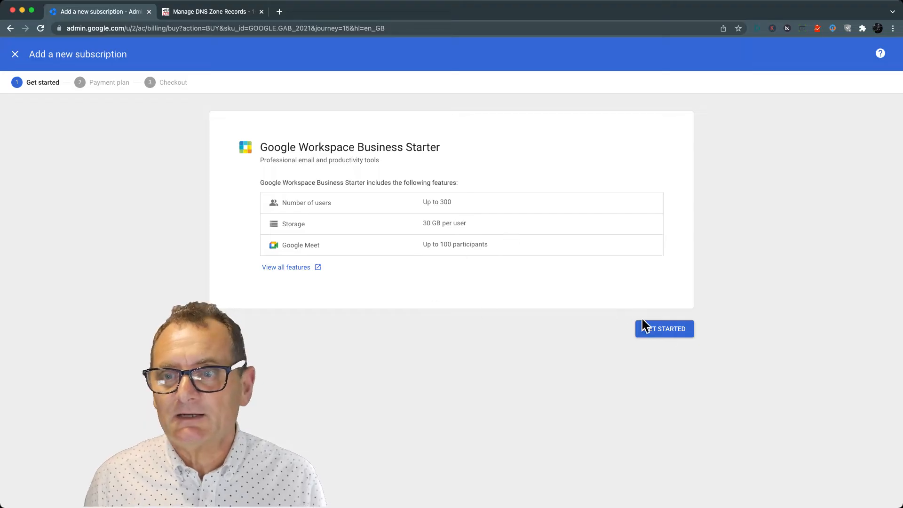
- Get started with the Flexible plan at $9.00 NZD per user/month, keep NZD, and continue to checkout
{"action": "left_click", "coordinate": [665, 329]}
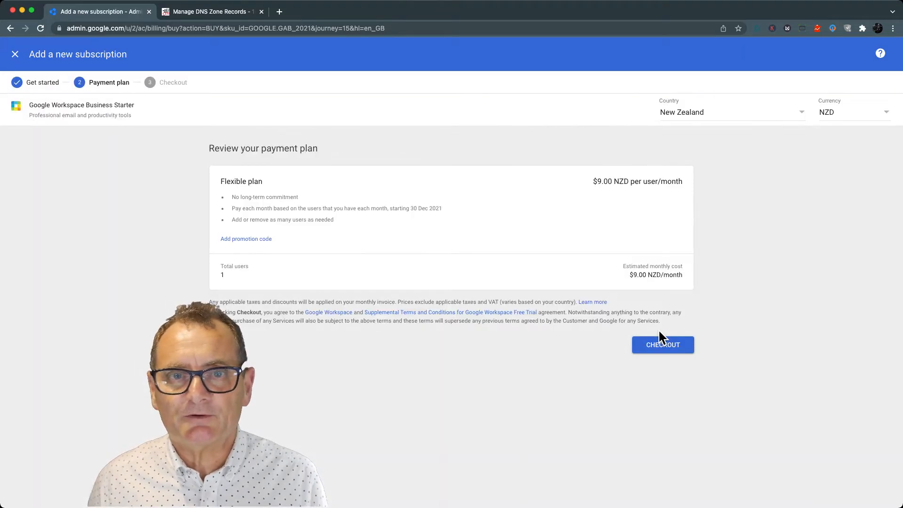
{"action": "mouse_move", "coordinate": [649, 282]}
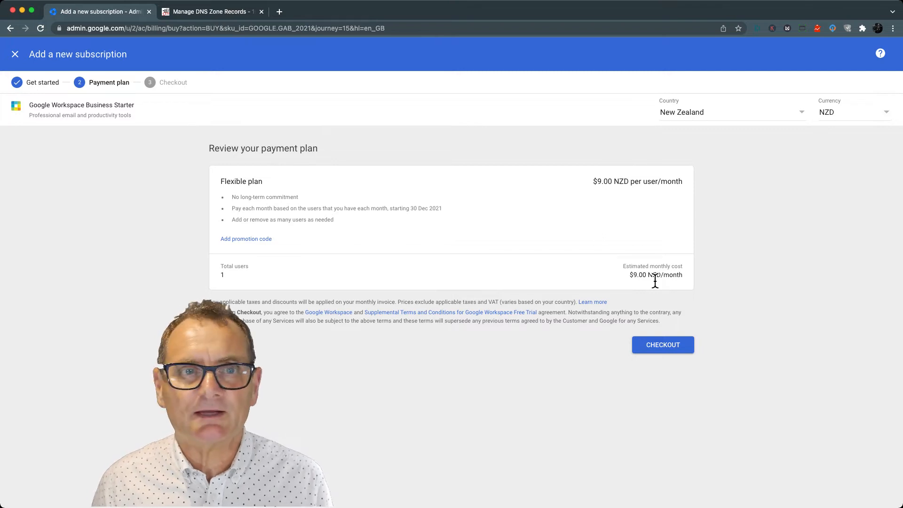
{"action": "left_click", "coordinate": [854, 112]}
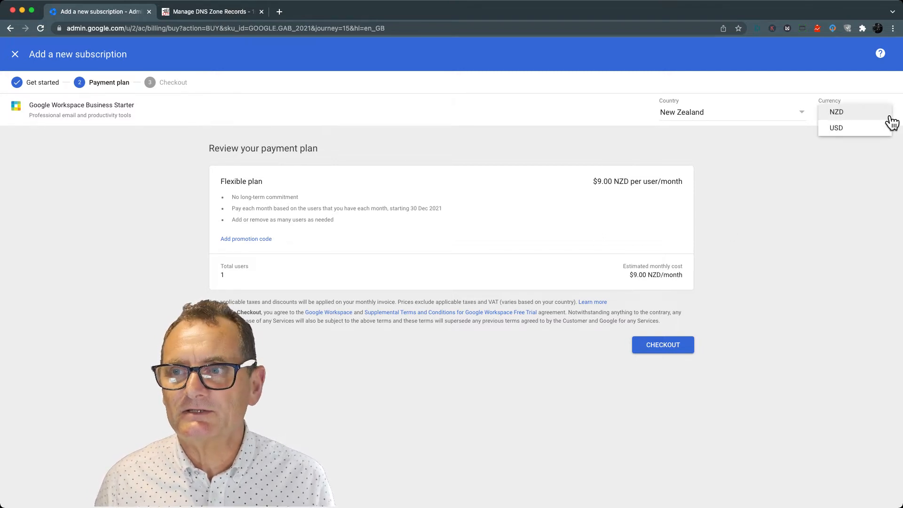
{"action": "left_click", "coordinate": [836, 112]}
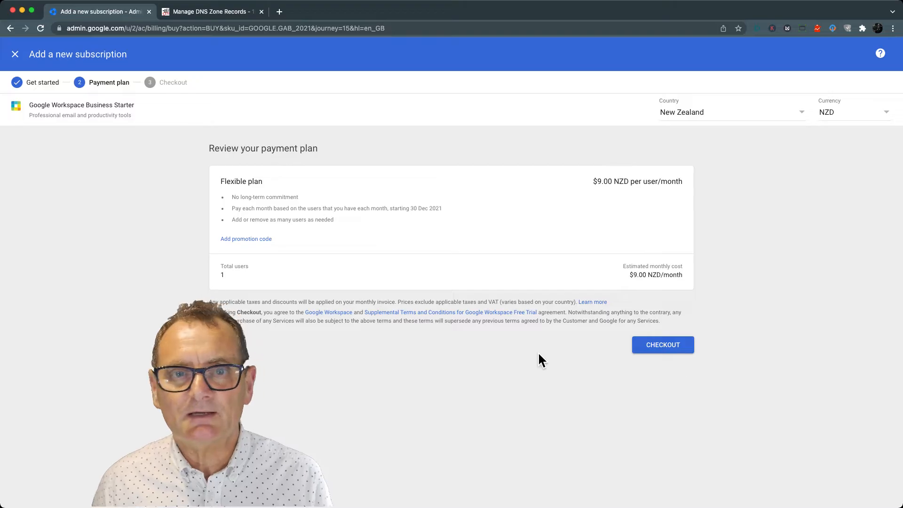
{"action": "mouse_move", "coordinate": [673, 363]}
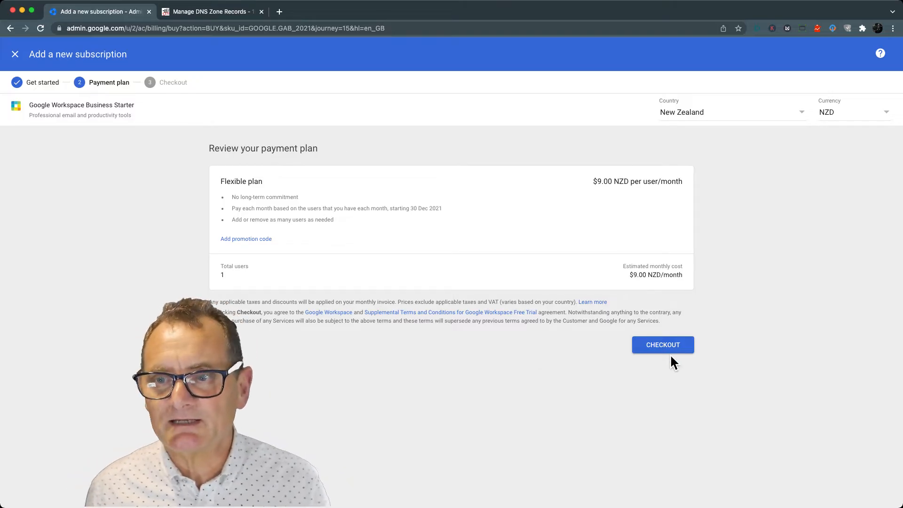
{"action": "left_click", "coordinate": [663, 344]}
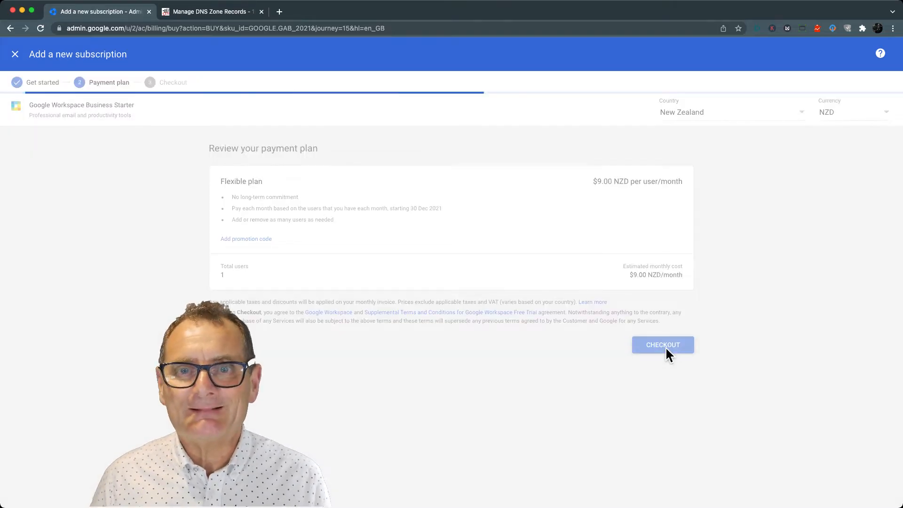
- Load the checkout form and review Customer info, Name and address, and Primary contact fields
{"action": "left_click", "coordinate": [662, 345]}
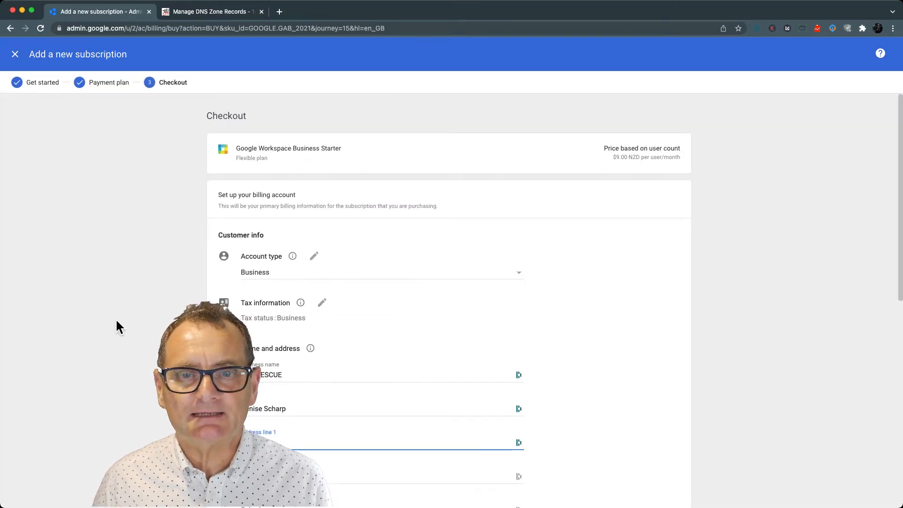
{"action": "scroll", "scroll_direction": "down", "scroll_amount": 3}
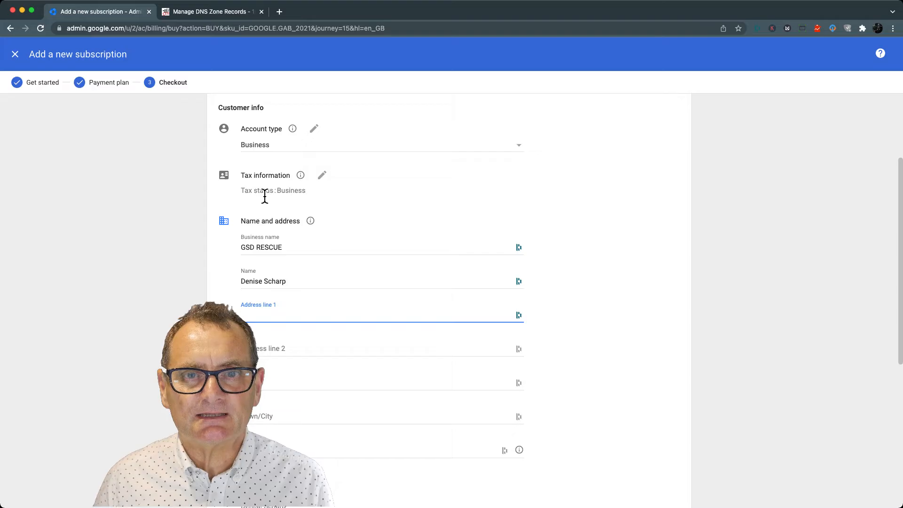
{"action": "mouse_move", "coordinate": [275, 215]}
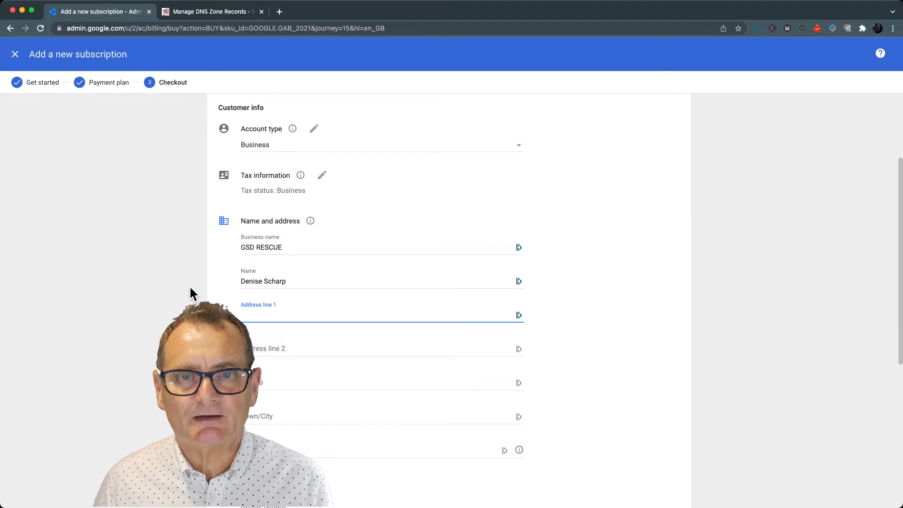
{"action": "scroll", "scroll_direction": "down", "scroll_amount": 3}
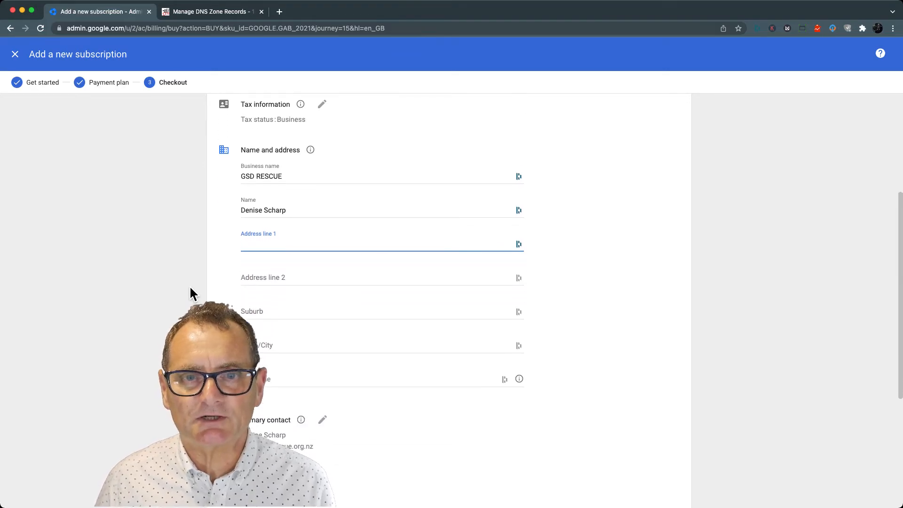
{"action": "scroll", "scroll_direction": "down", "scroll_amount": 3}
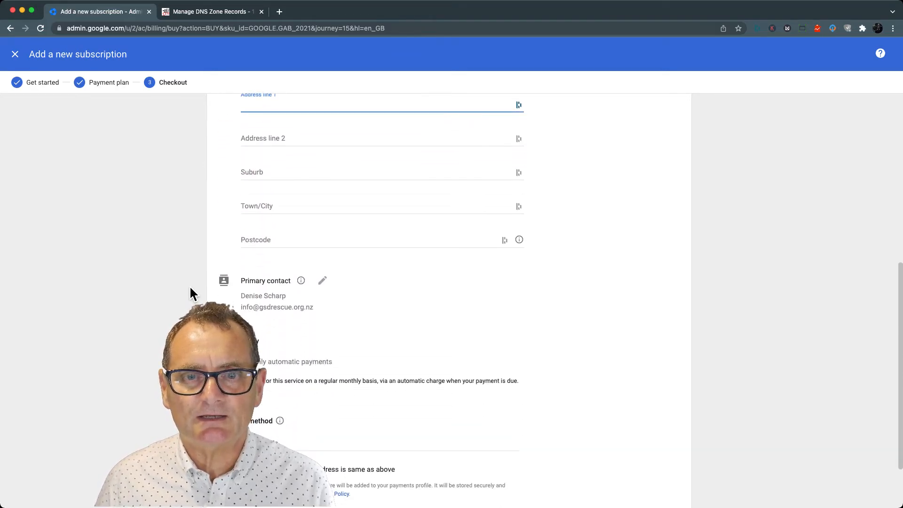
{"action": "scroll", "scroll_direction": "down", "scroll_amount": 3}
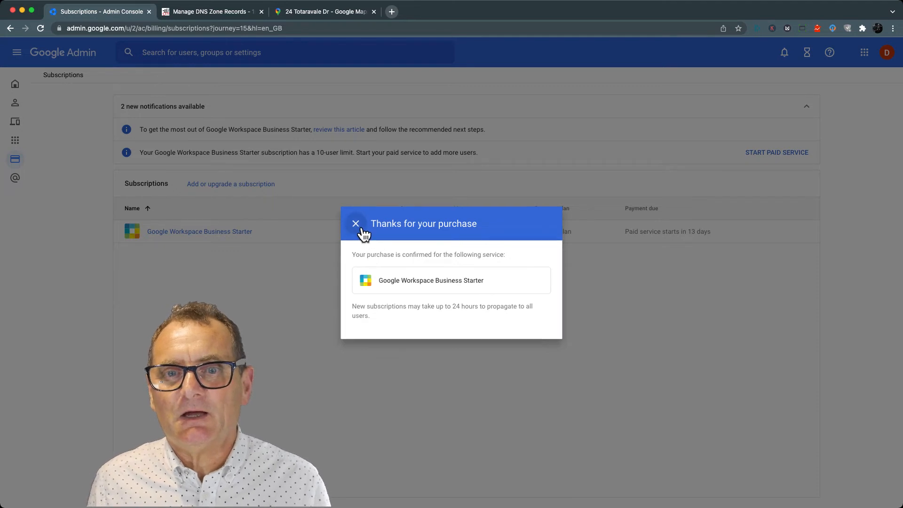
- Dismiss the Thanks for your purchase dialog, leaving Business Starter Active with 1 license
{"action": "left_click", "coordinate": [356, 224]}
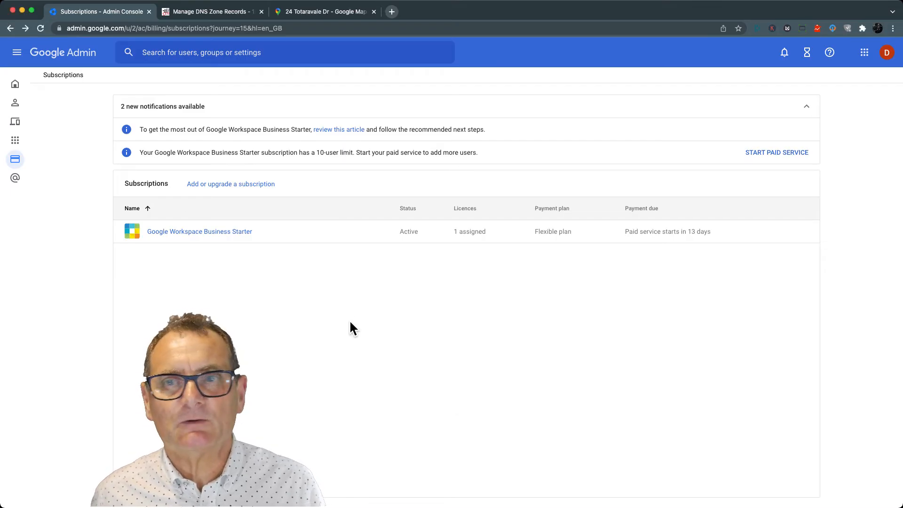
{"action": "mouse_move", "coordinate": [864, 53]}
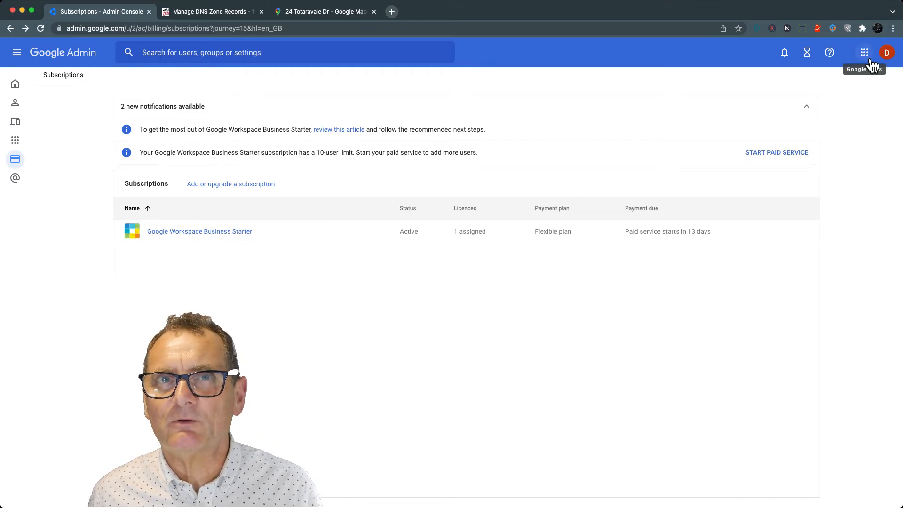
- Launch the Admin app from the Google apps launcher in a new browser tab
{"action": "left_click", "coordinate": [864, 53]}
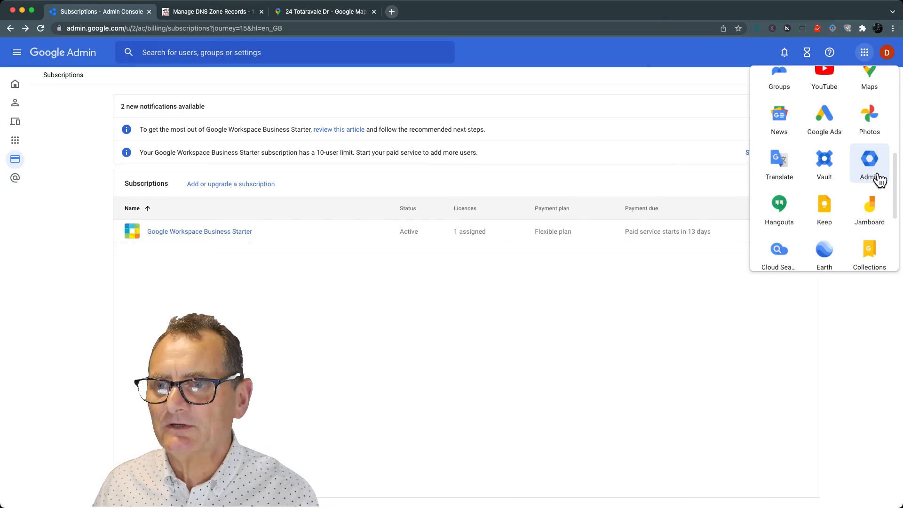
{"action": "scroll", "scroll_direction": "down", "scroll_amount": 3}
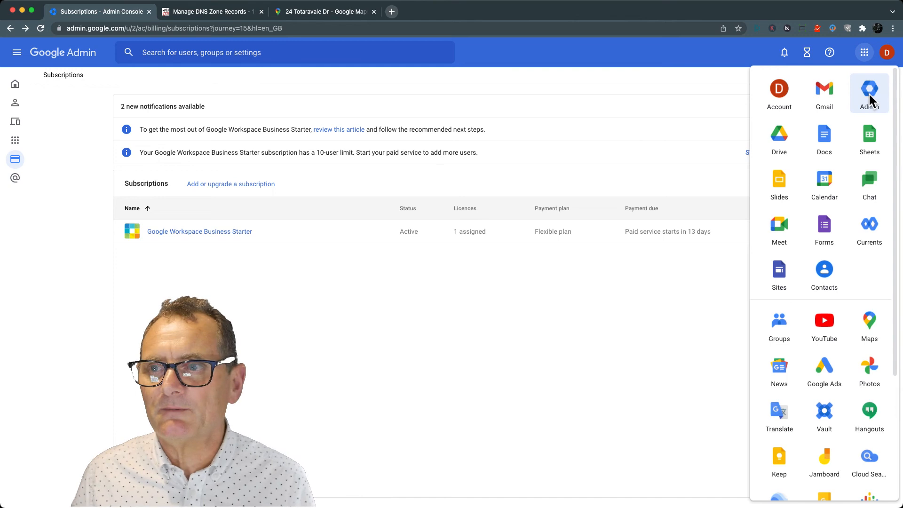
{"action": "left_click", "coordinate": [869, 89]}
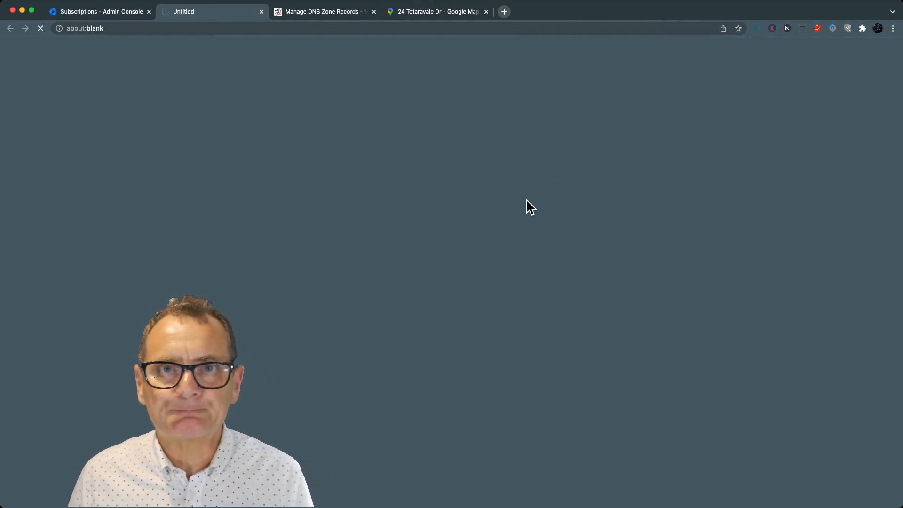